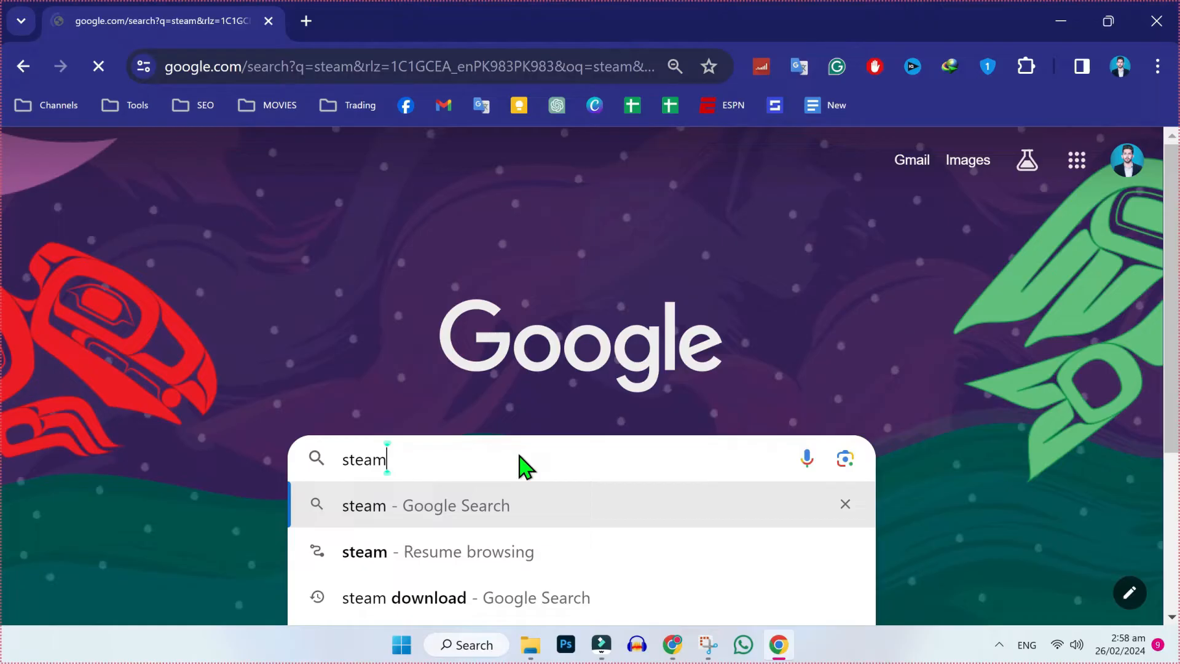
# Step: Run the Google search for 'steam' to list the official Steam site first
pyautogui.press('Enter')
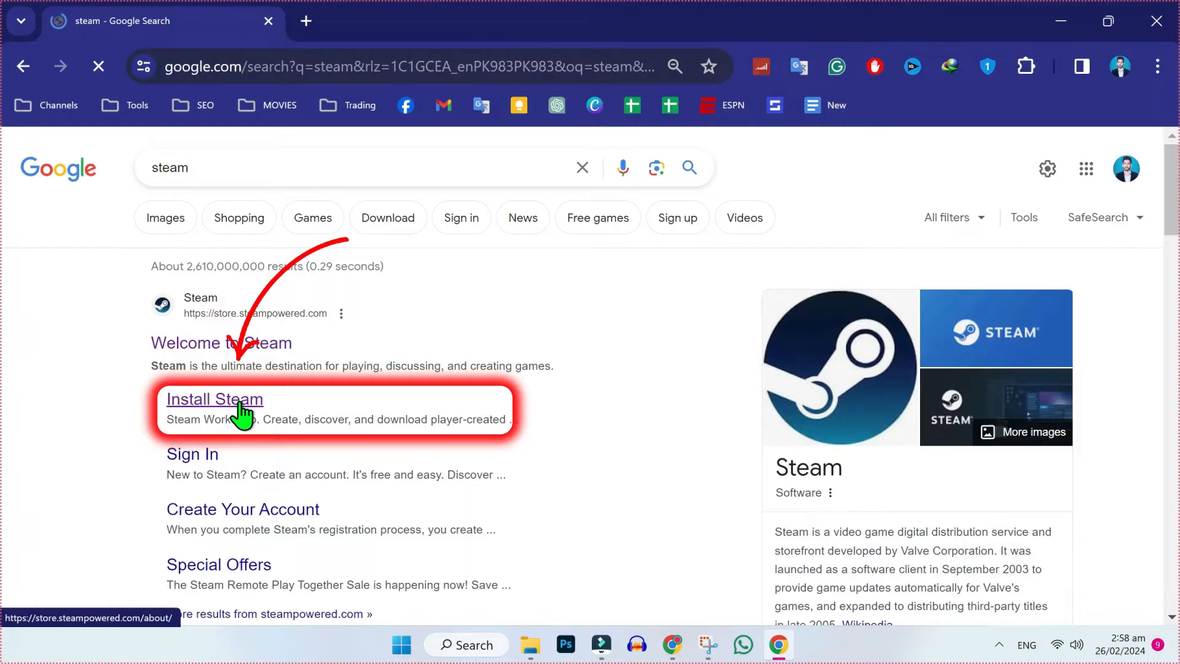
# Step: Download the SteamSetup installer for Windows from the Install Steam page
pyautogui.click(214, 399)
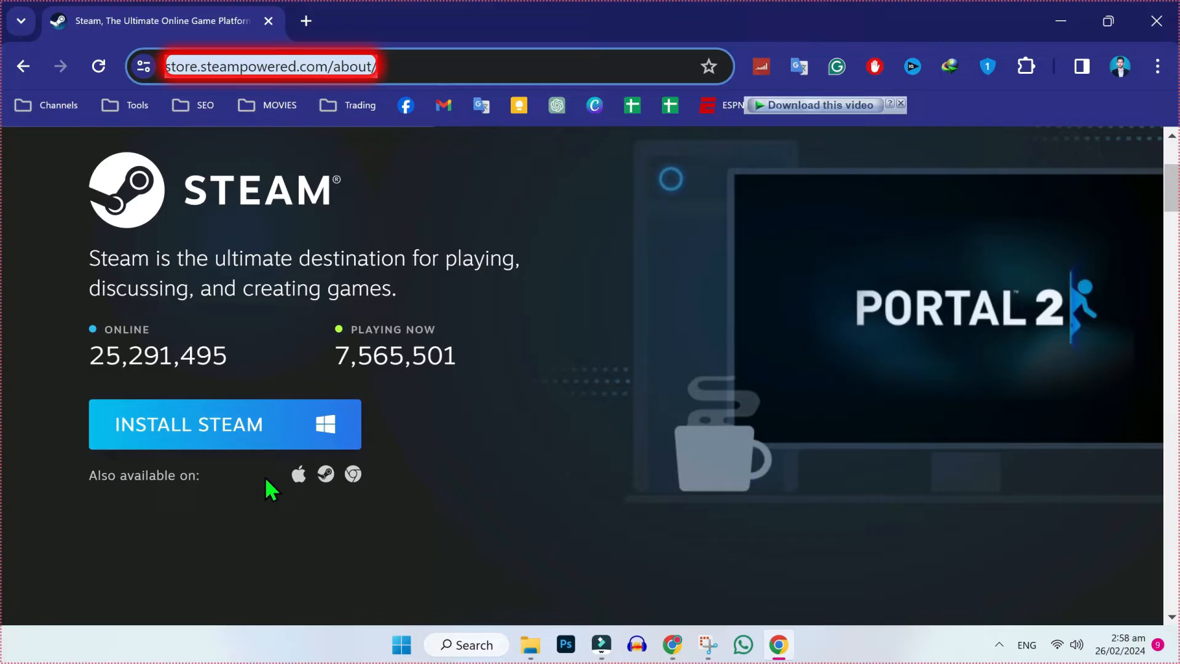
pyautogui.moveTo(264, 490)
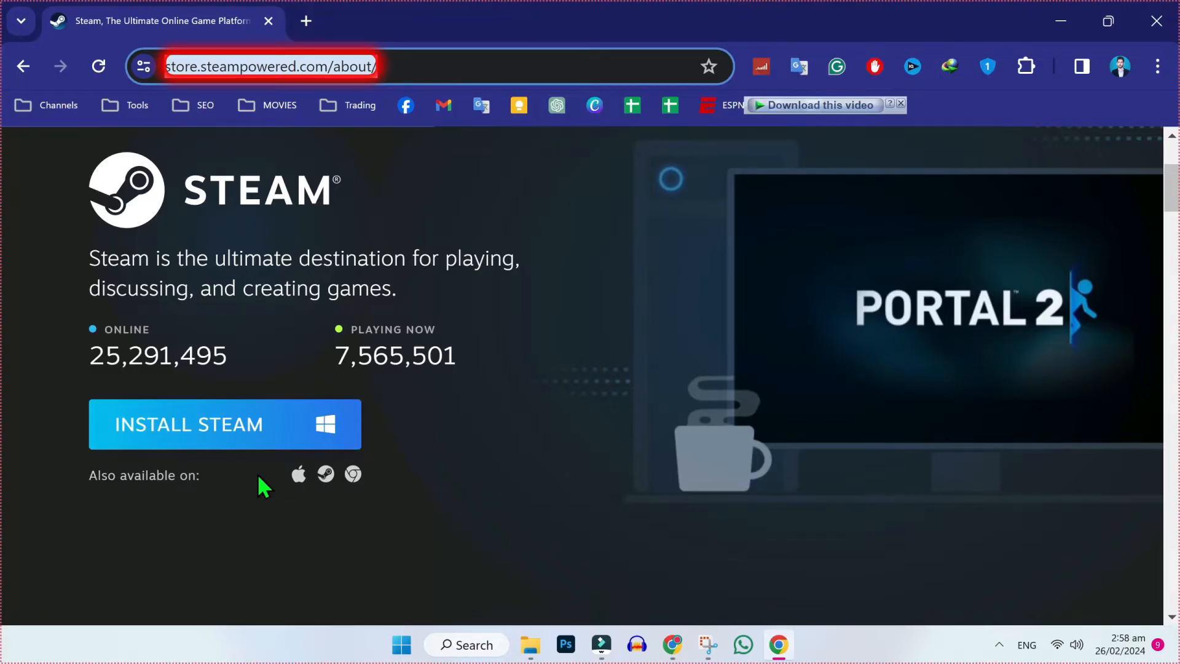
pyautogui.moveTo(263, 447)
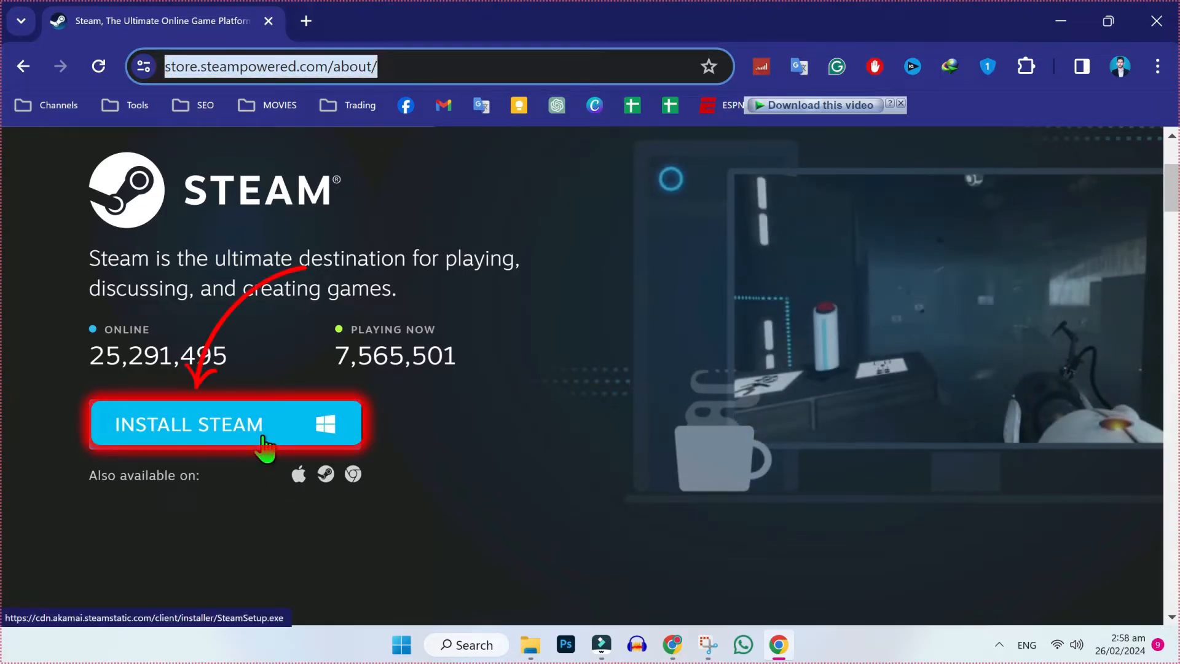
pyautogui.click(224, 424)
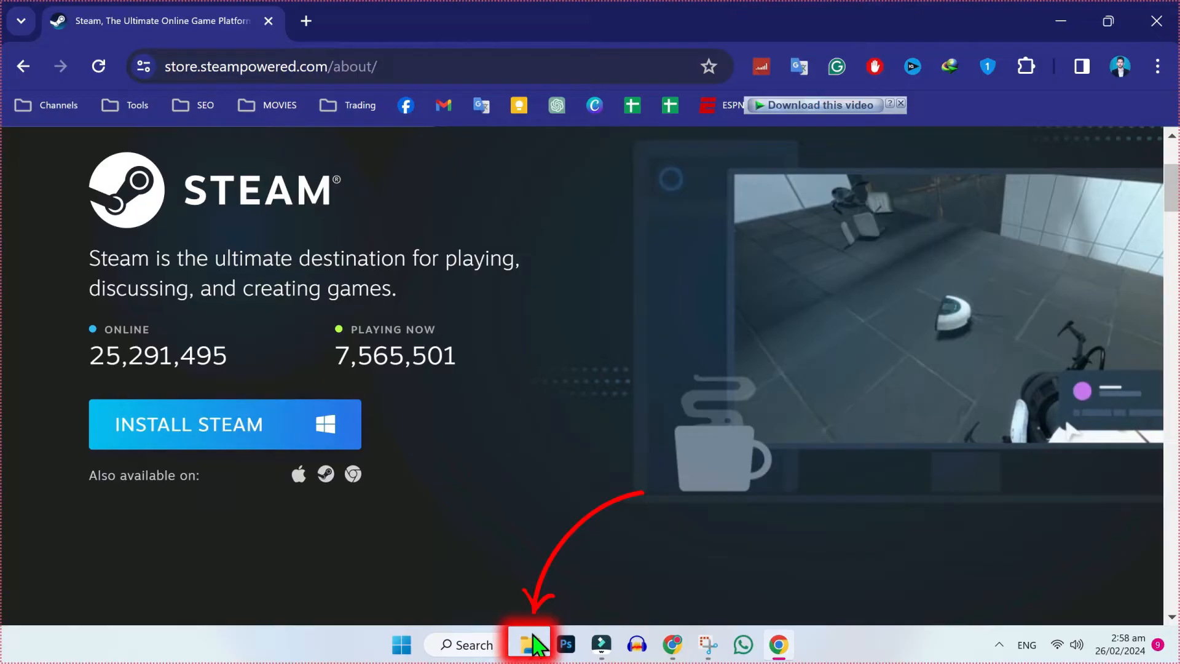
# Step: Locate SteamSetup in Downloads and launch the Steam client from Windows Search's Recent list
pyautogui.click(526, 646)
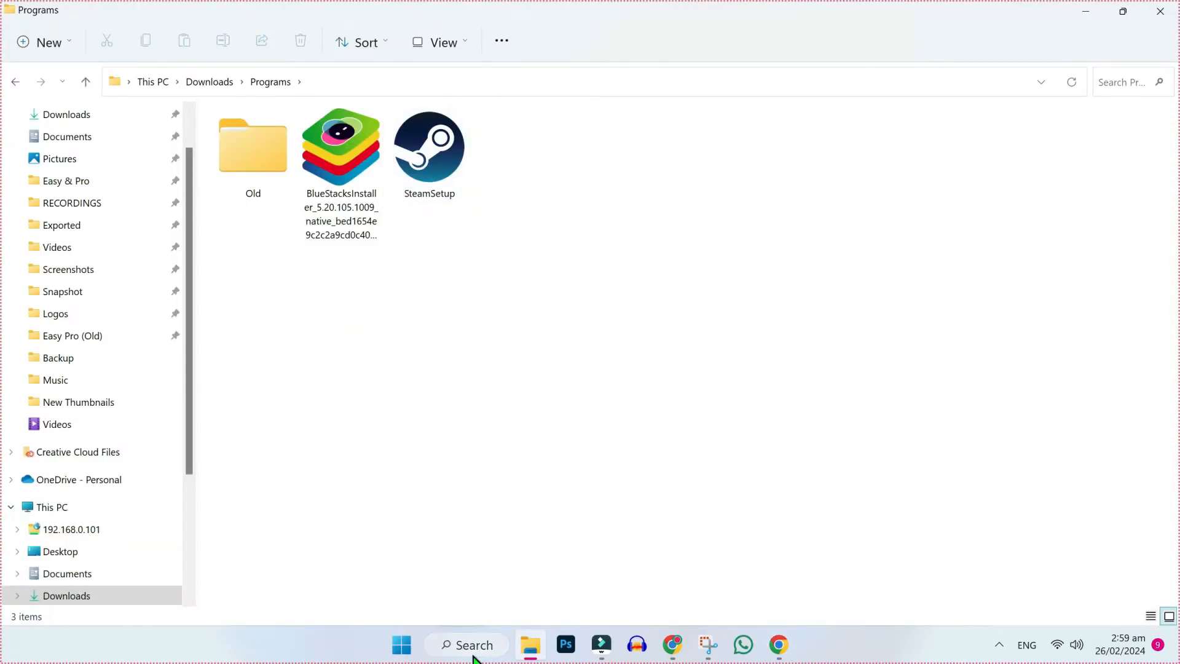
pyautogui.click(467, 644)
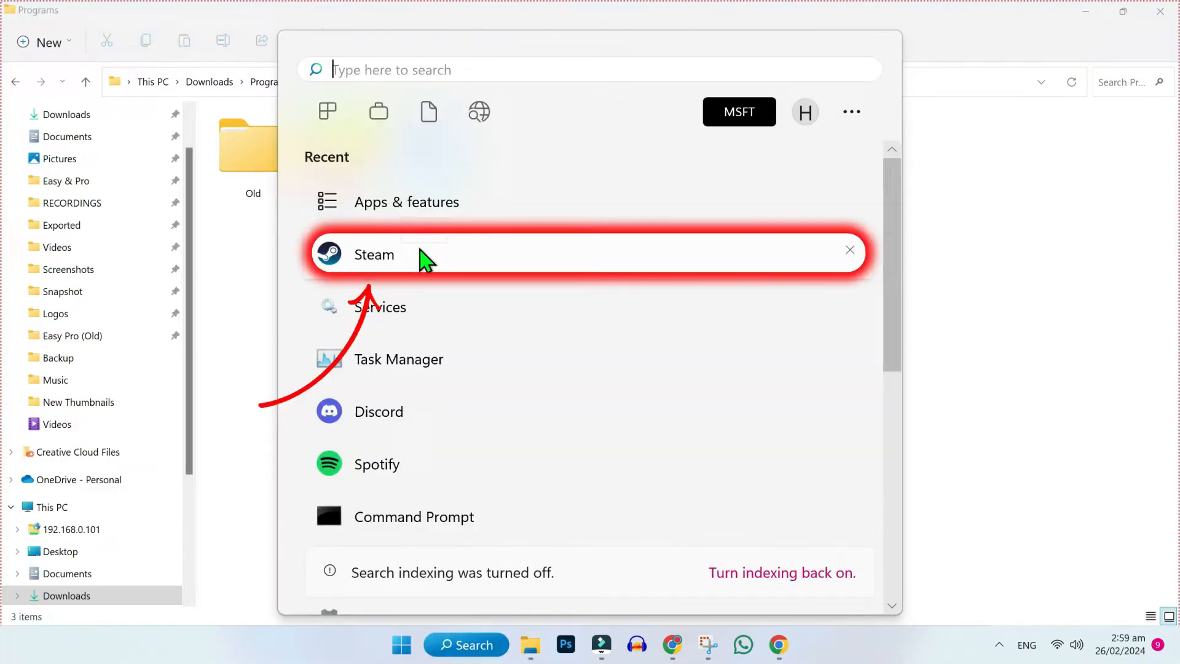
pyautogui.click(373, 254)
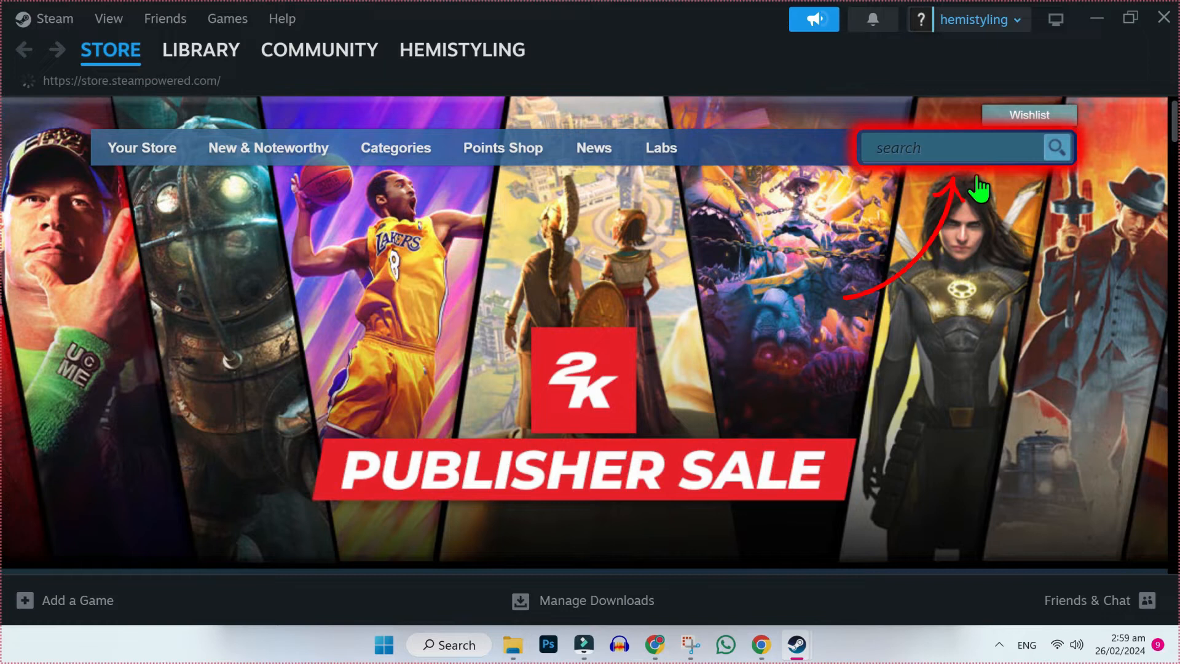
# Step: Search the store for 'eu' and land on the Euro Truck Simulator 2 page
pyautogui.write('eur')
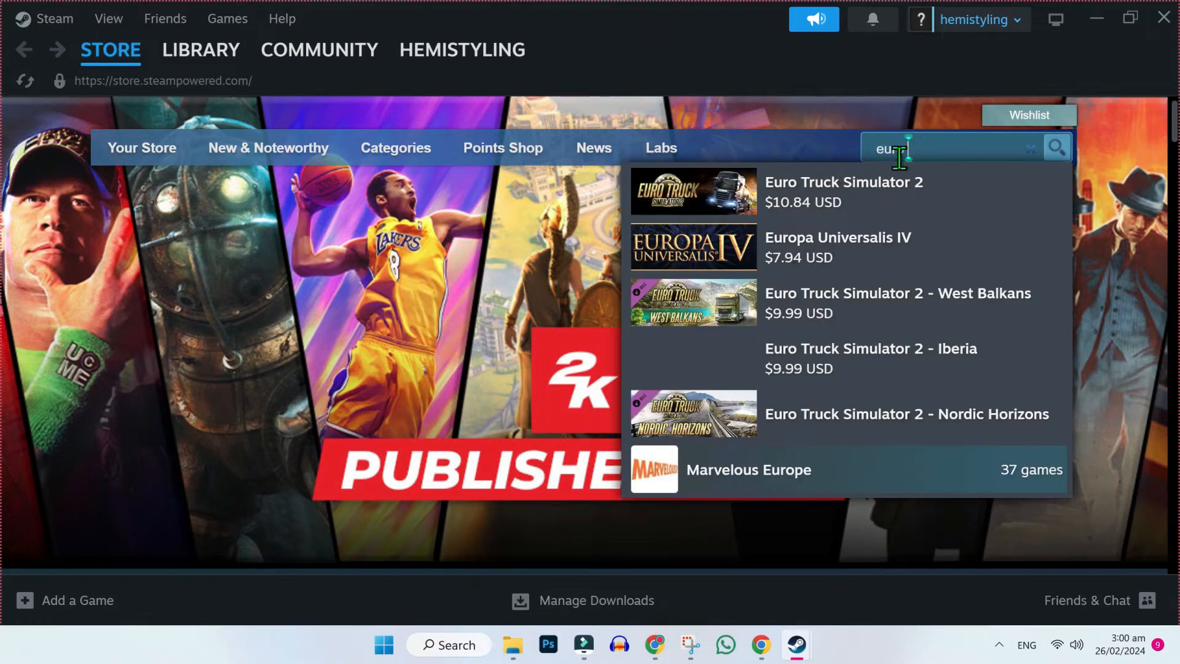
pyautogui.click(843, 182)
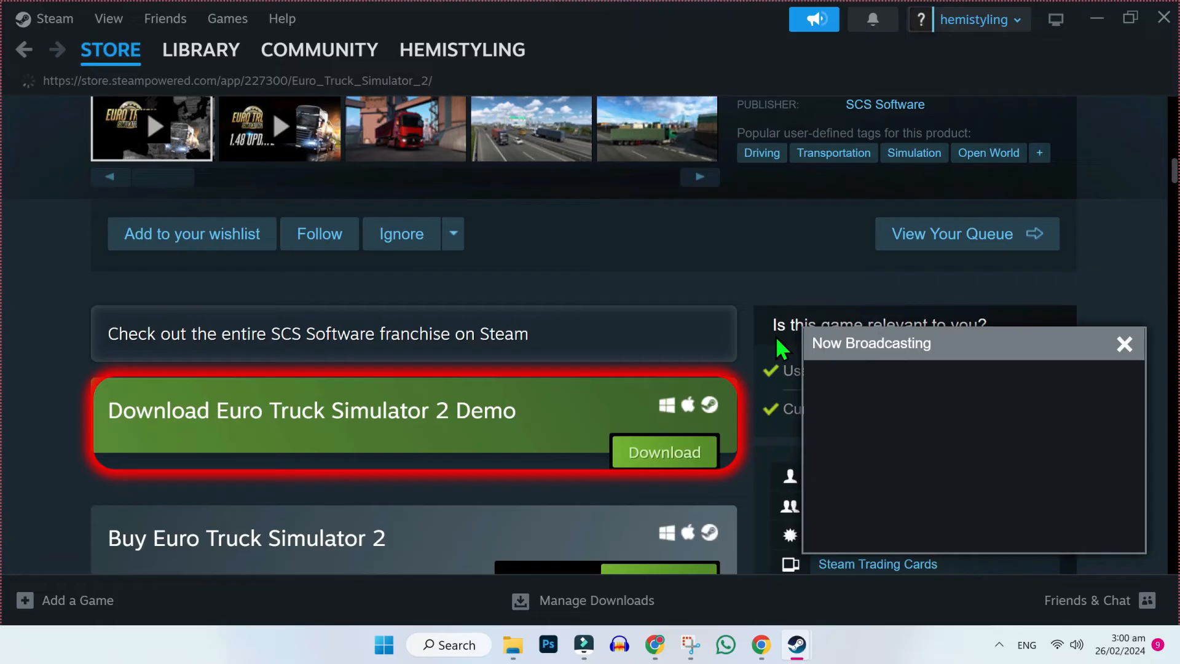
# Step: Start the Euro Truck Simulator 2 Demo download, bringing up its 12.93 GB install window
pyautogui.click(664, 452)
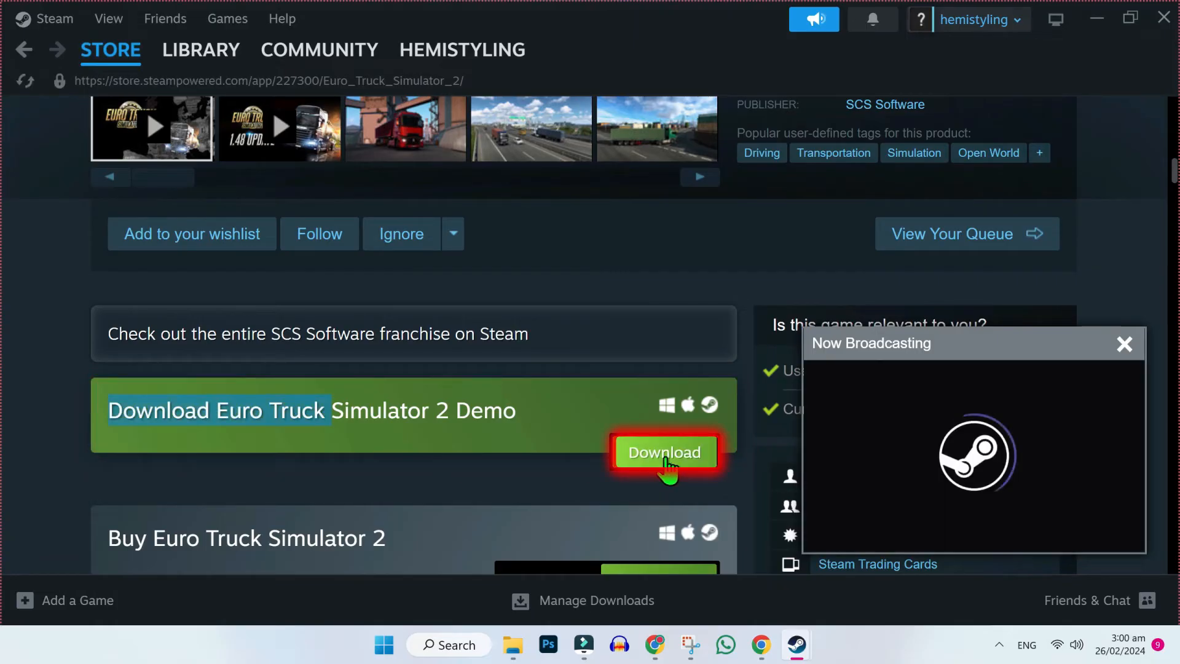
pyautogui.click(666, 453)
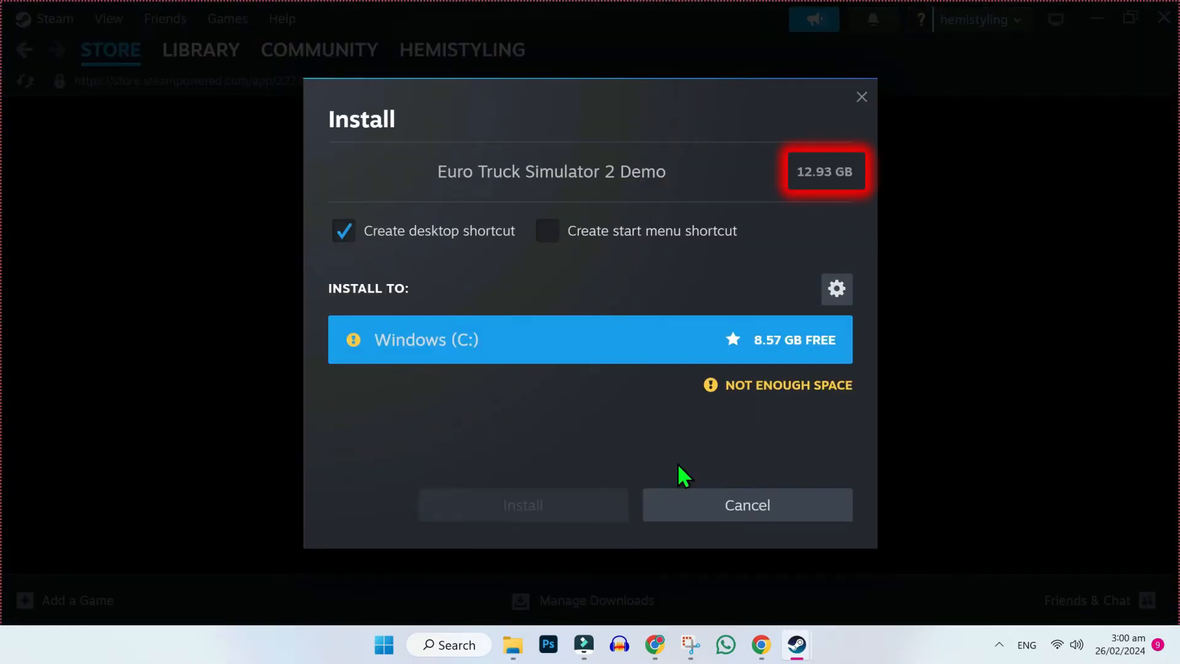